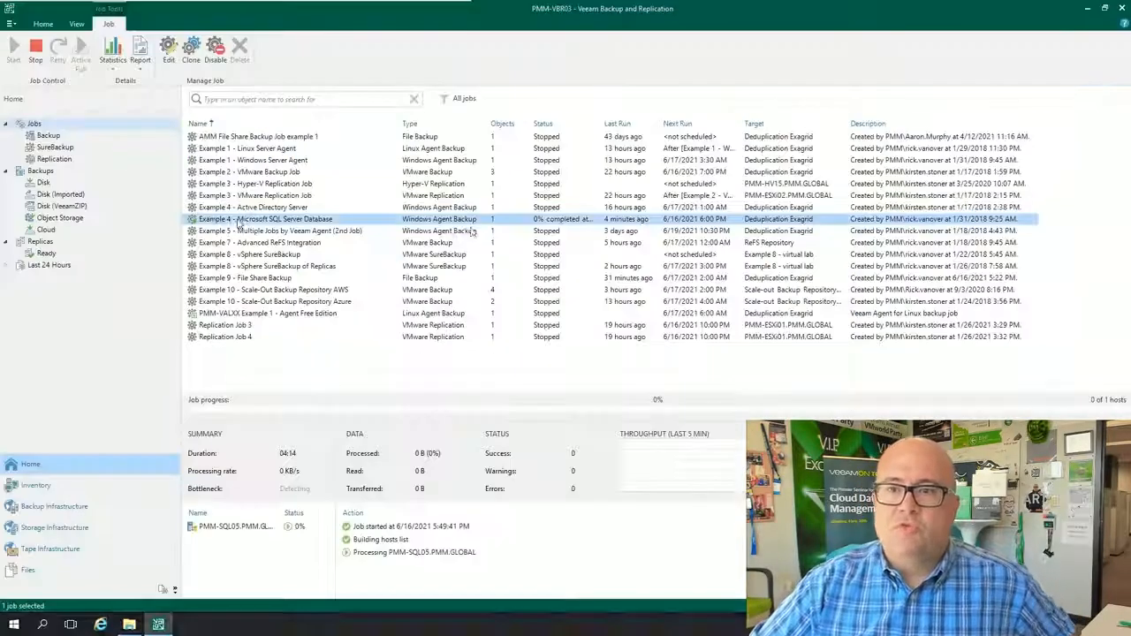
- Bring up the context actions for the Example 4 - Microsoft SQL Server Database job
right_click(266, 219)
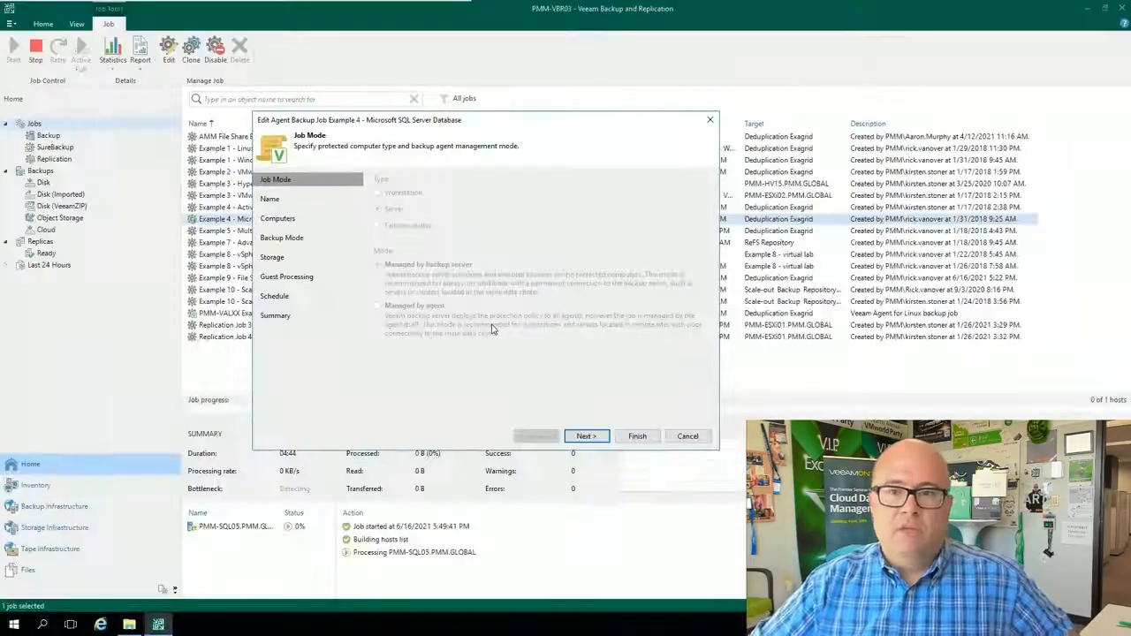
- Advance past Job Mode and Name to the Computers page listing the SQL Server Systems group
left_click(587, 434)
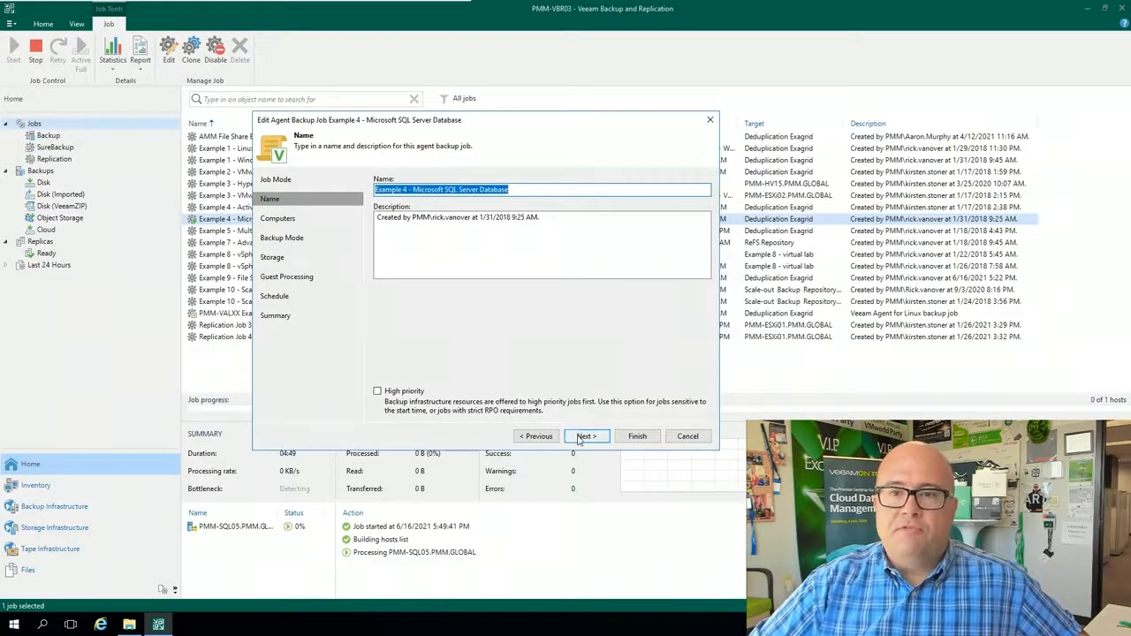
left_click(587, 435)
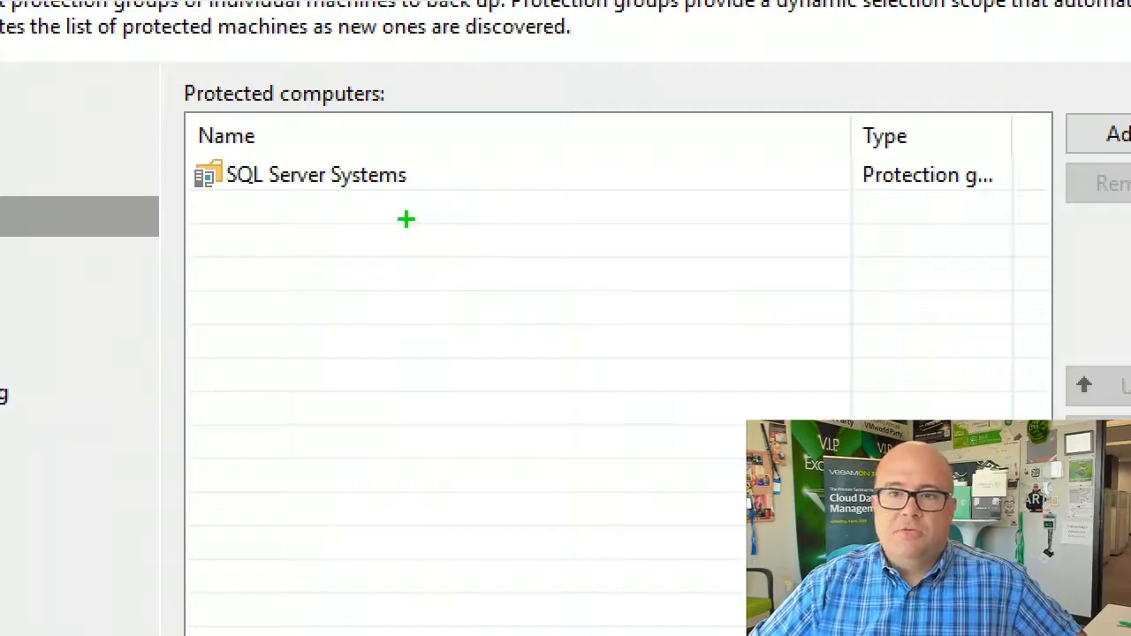
left_click(315, 175)
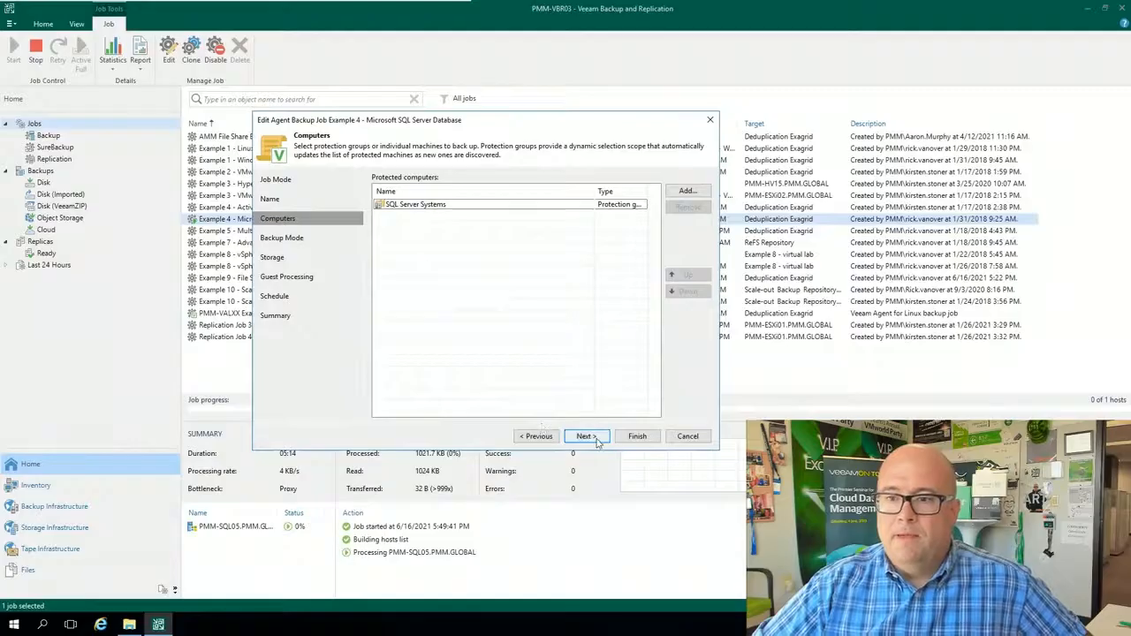
- Continue to the Backup Mode page, where Entire computer is selected
left_click(587, 435)
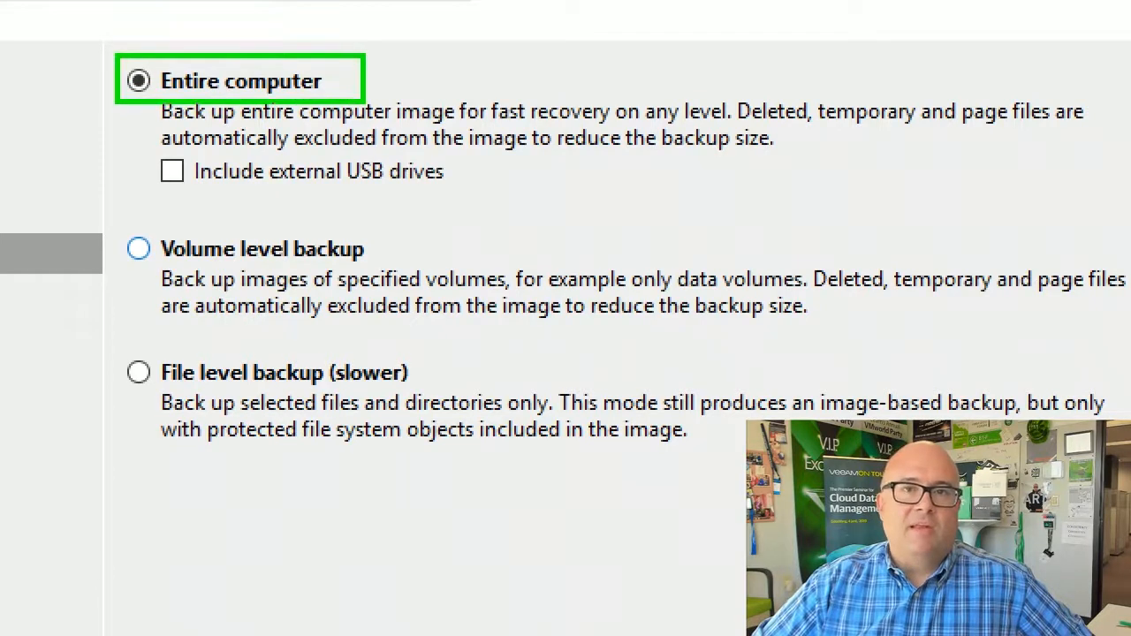
mouse_move(95, 208)
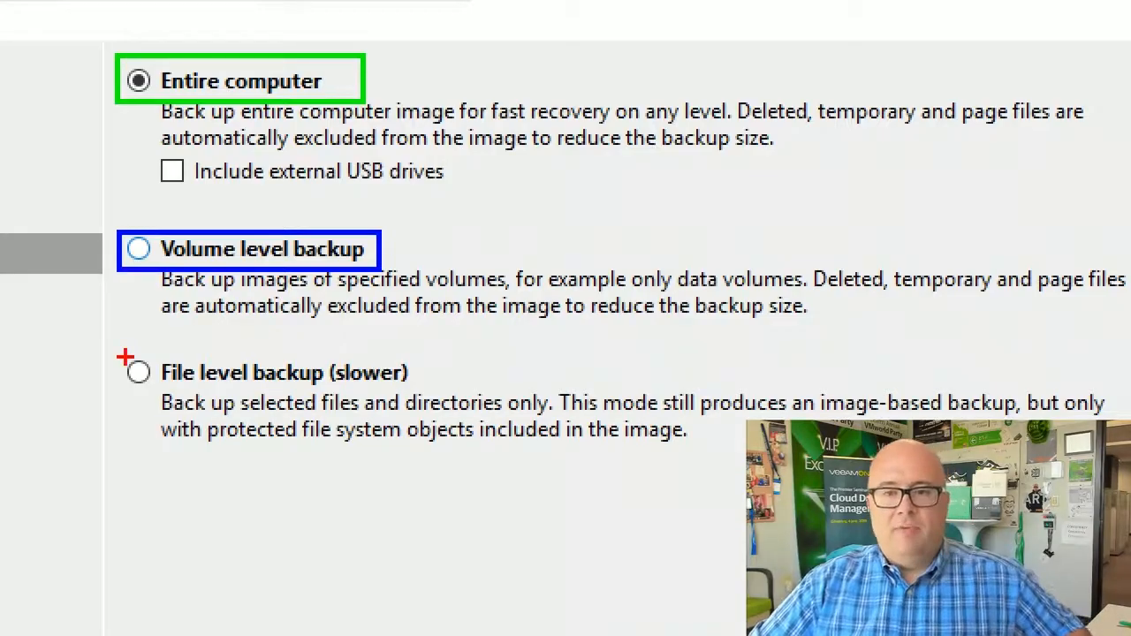
mouse_move(137, 371)
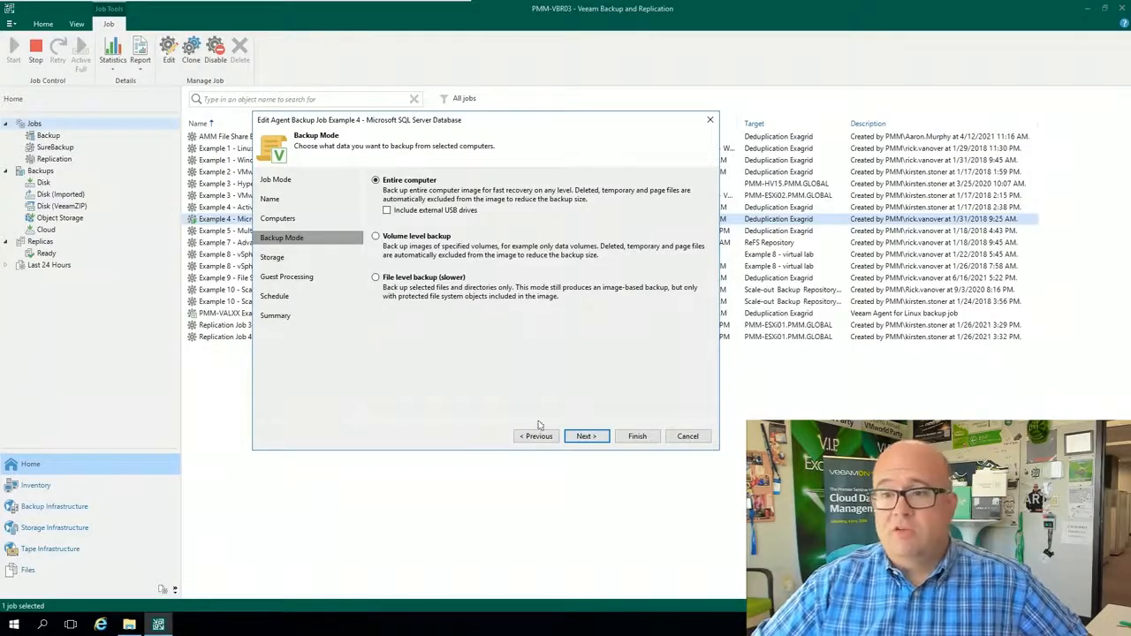
- Pass the Storage page and reach Guest Processing with application-aware processing and indexing enabled
left_click(586, 435)
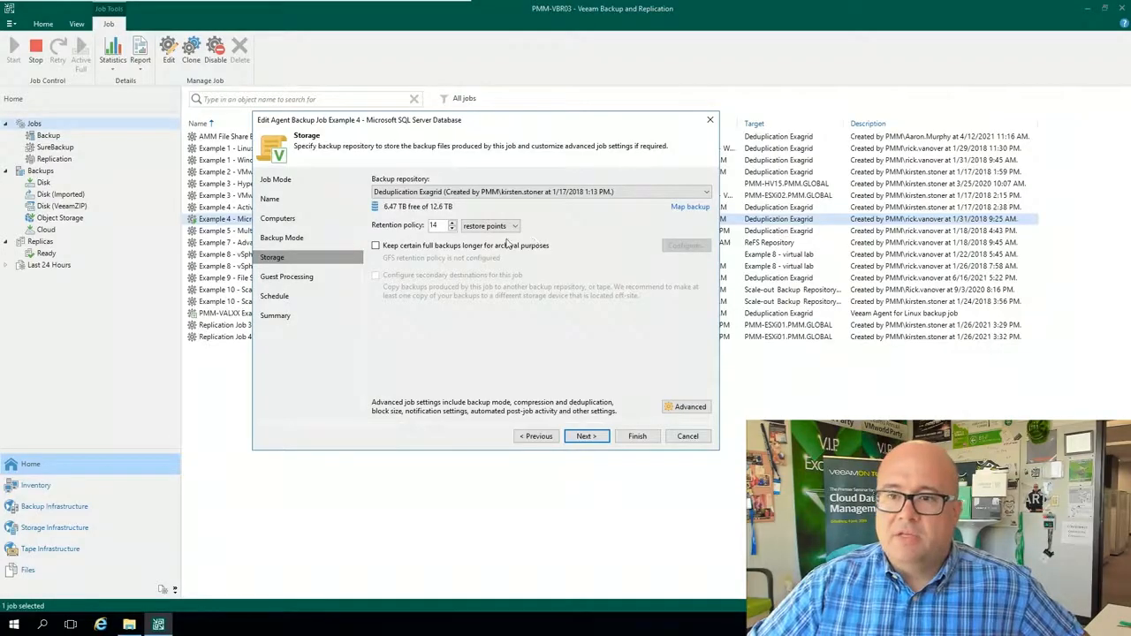
left_click(516, 227)
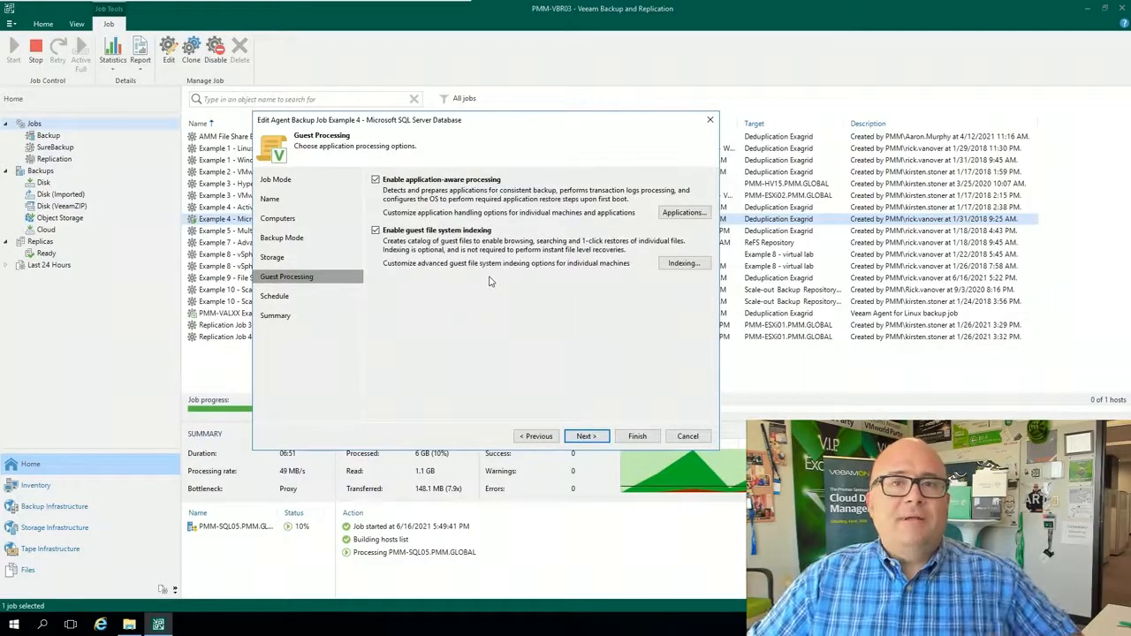
mouse_move(486, 272)
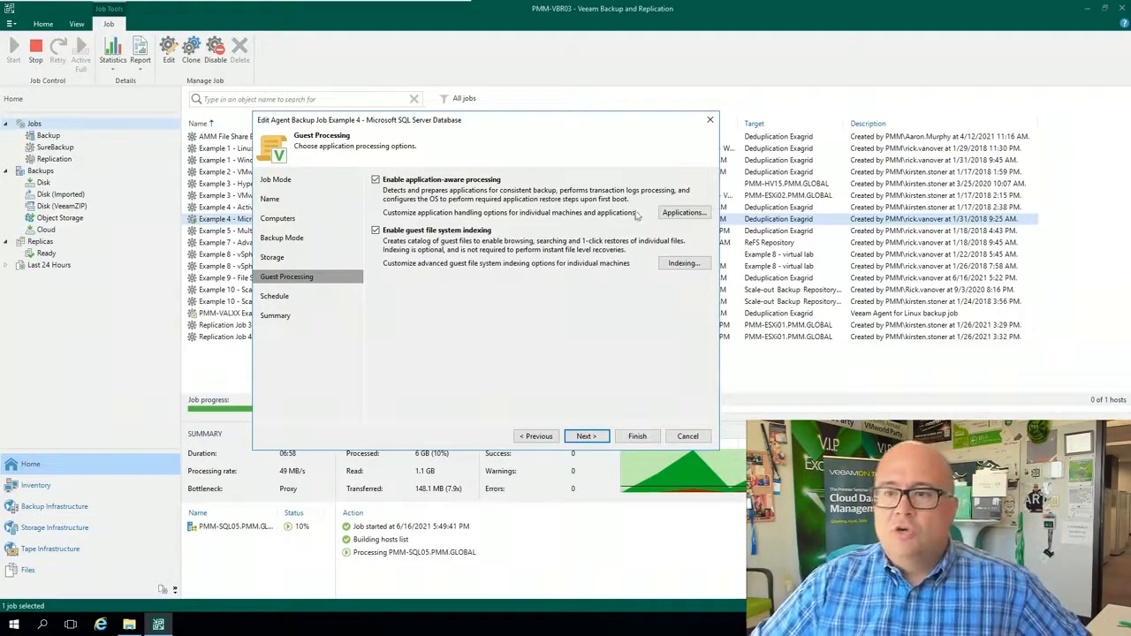
- Review the SQL Server entry's log processing: periodic log backups every 5 minutes, sysadmin account
left_click(684, 212)
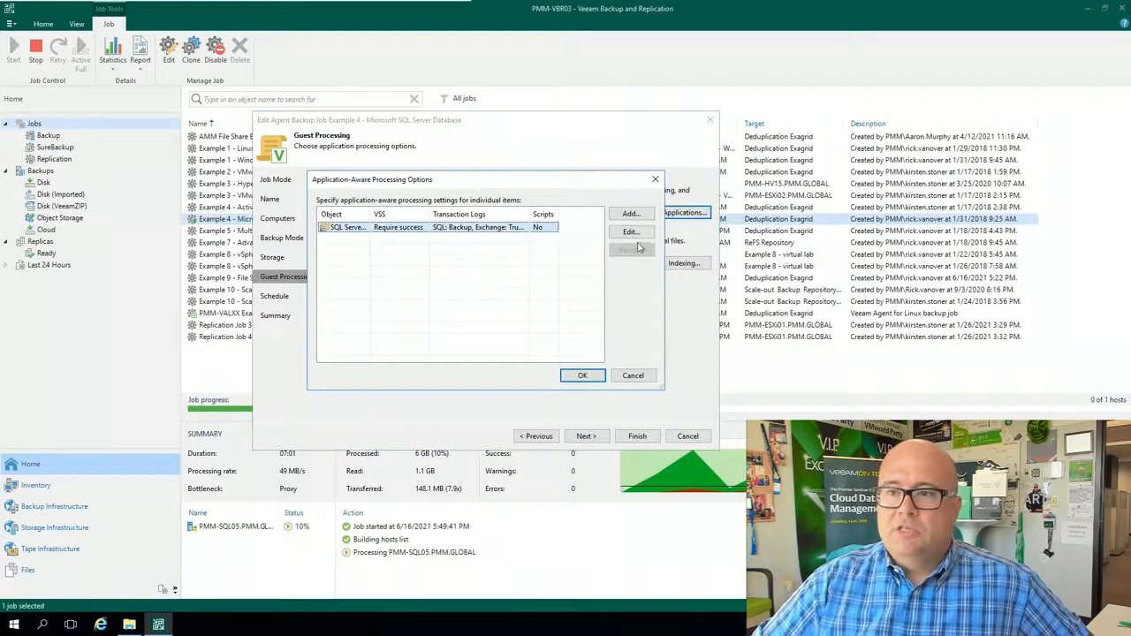
left_click(629, 231)
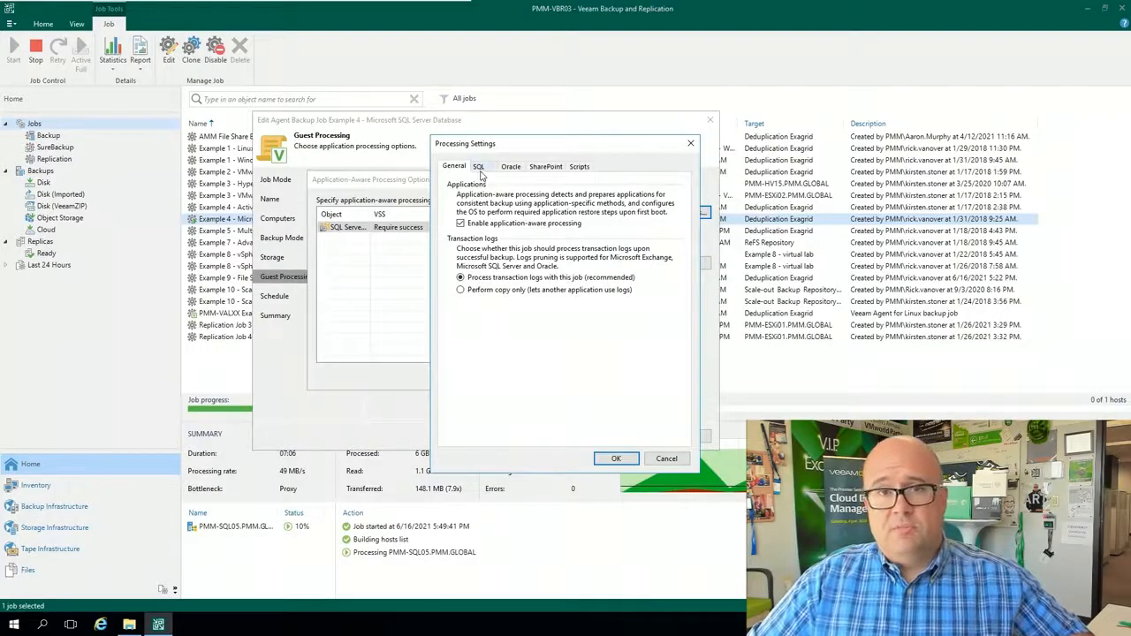
left_click(481, 166)
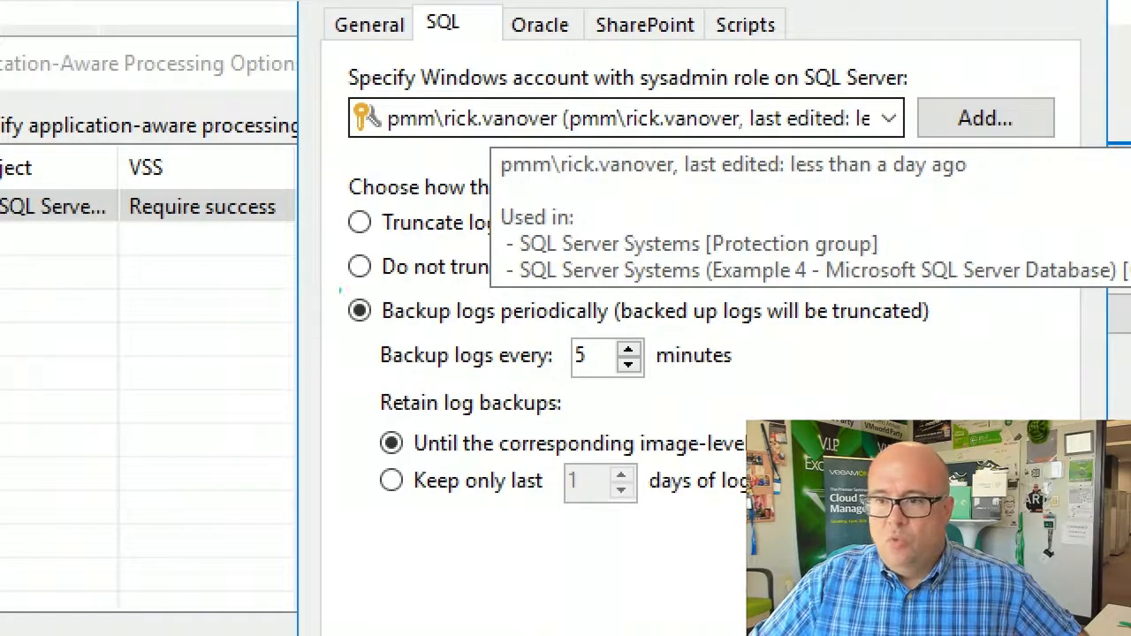
left_click(358, 311)
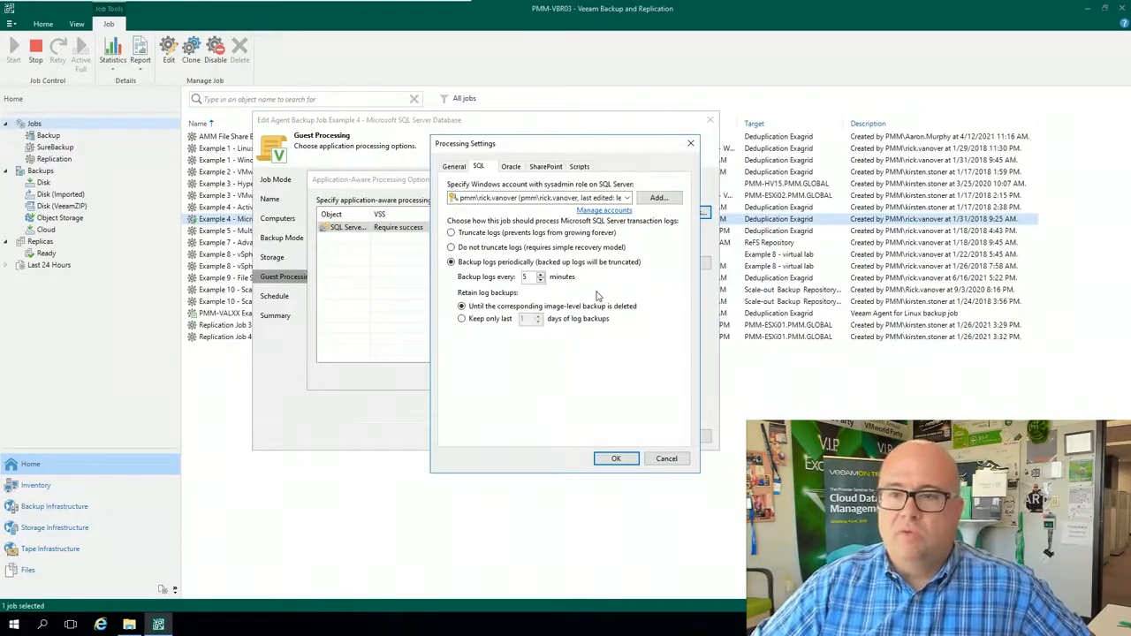
left_click(615, 458)
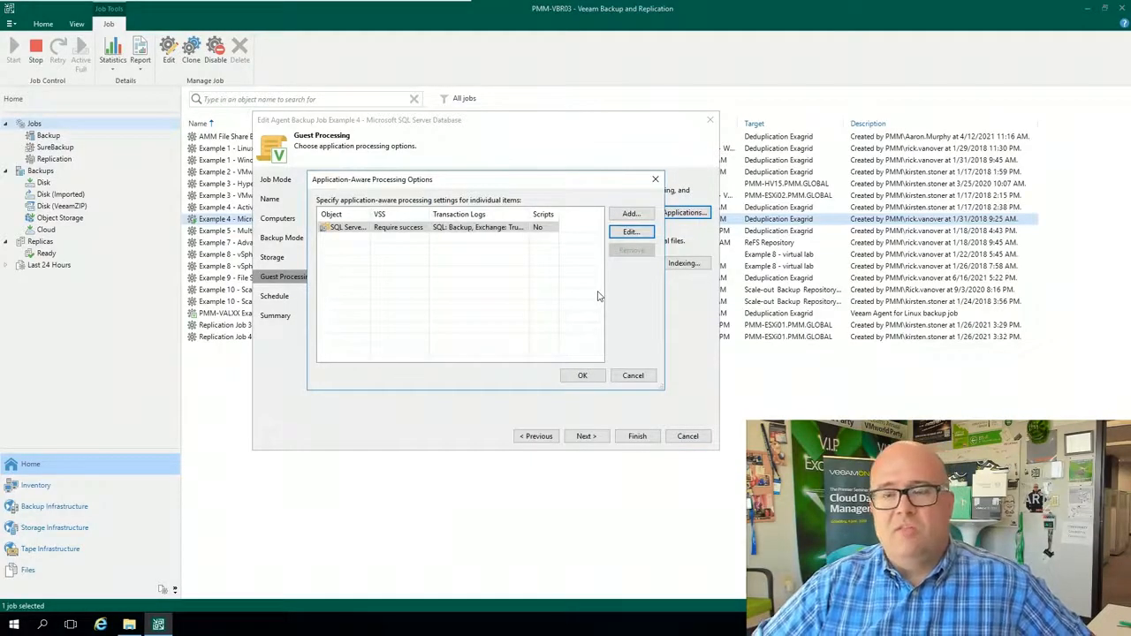
mouse_move(592, 297)
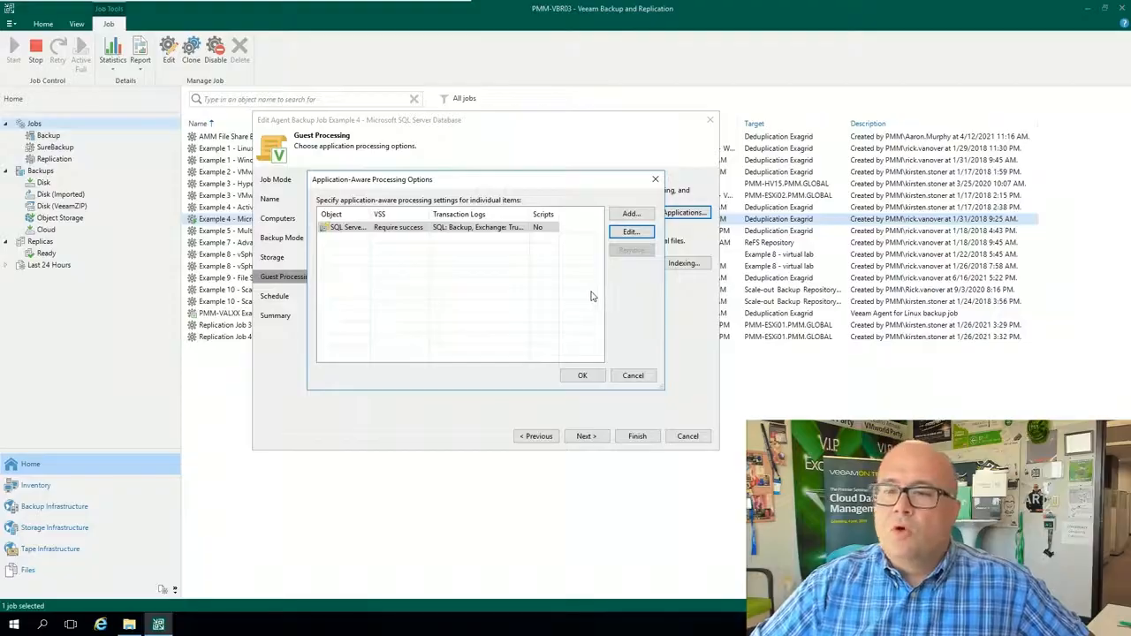
- Cancel the processing options and wizard, then select Example 2 - VMware Backup Job
left_click(583, 375)
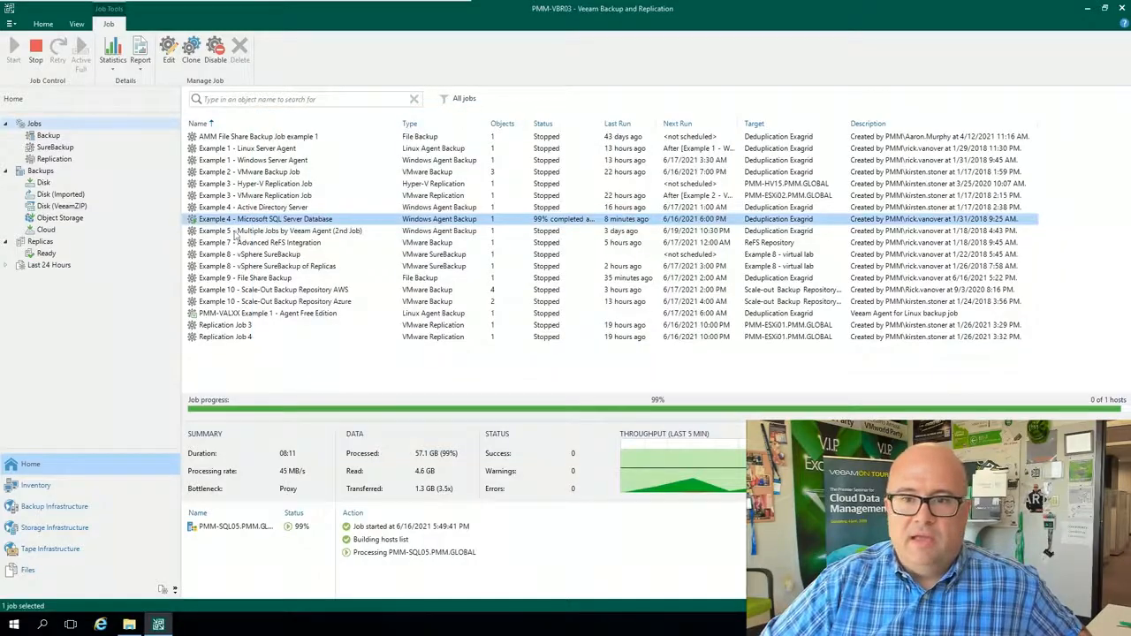
left_click(251, 172)
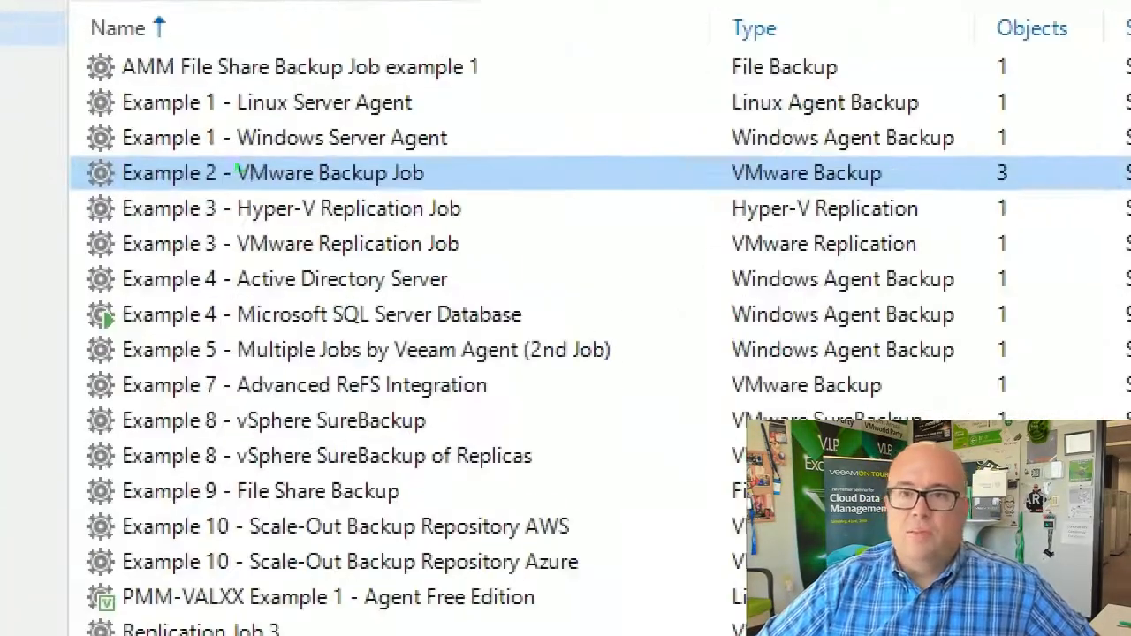
left_click(274, 173)
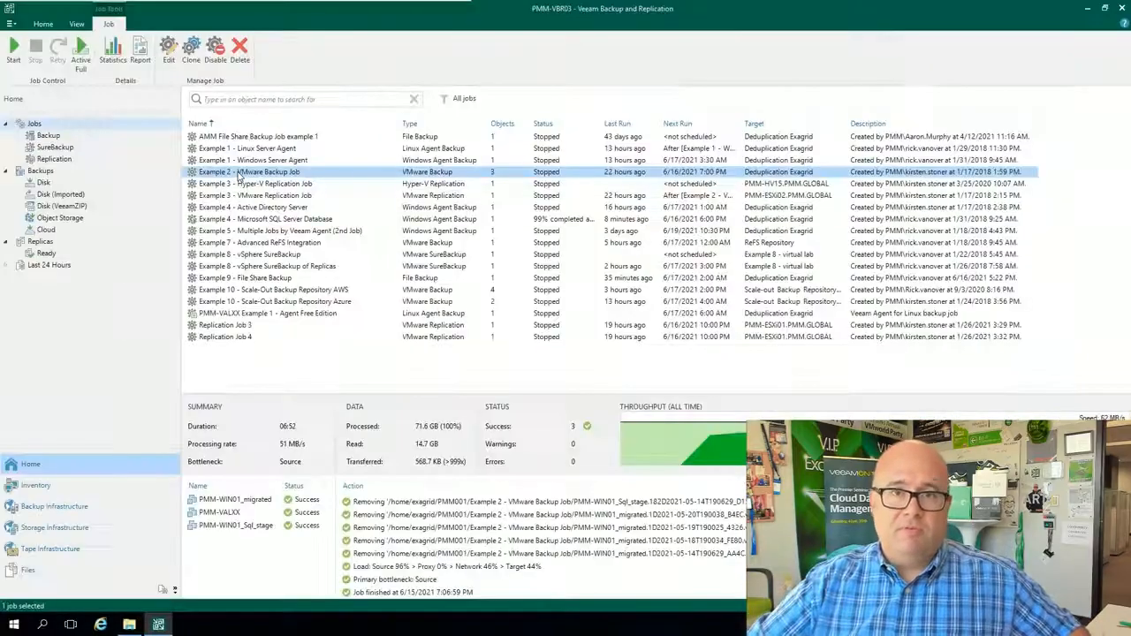
- Open the Example 2 VMware job's edit wizard and move to the Virtual Machines page
right_click(251, 172)
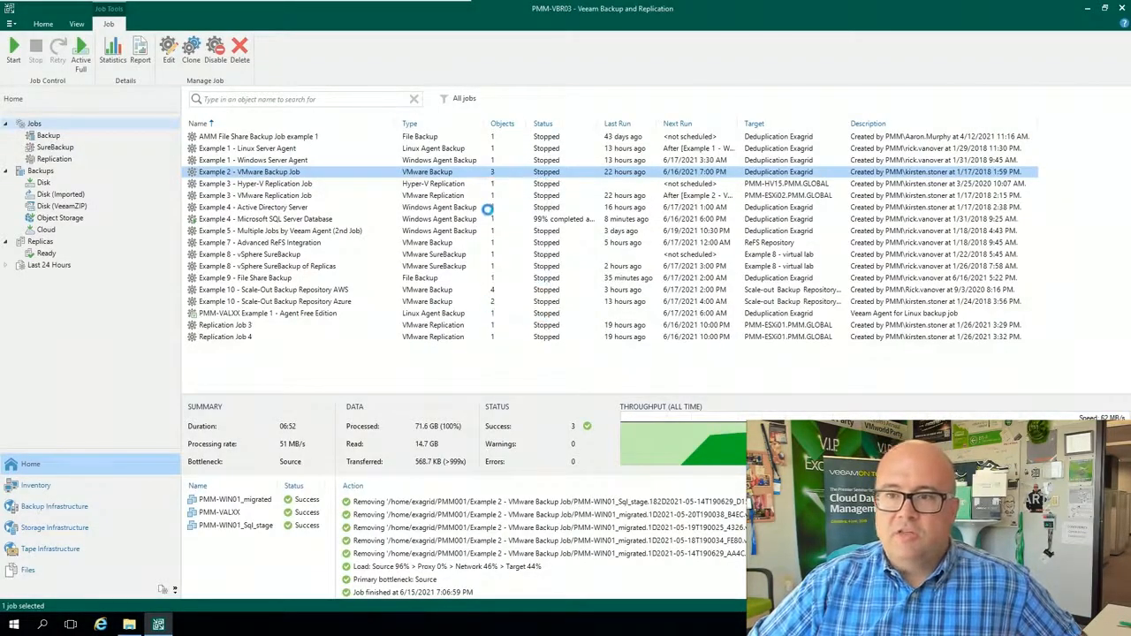
left_click(168, 46)
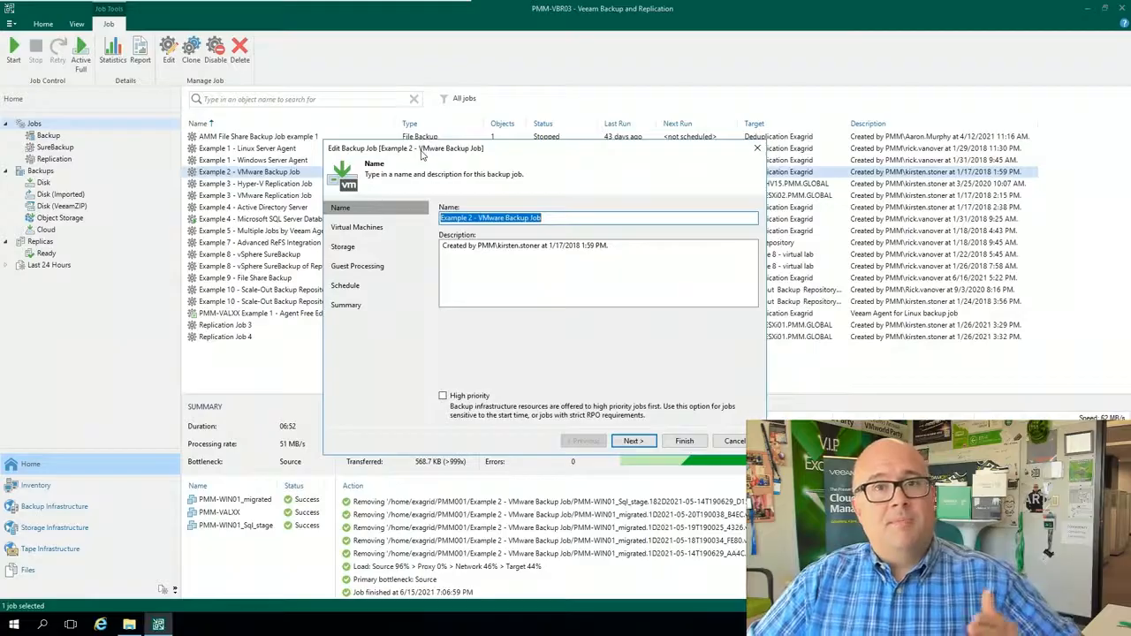
mouse_move(598, 419)
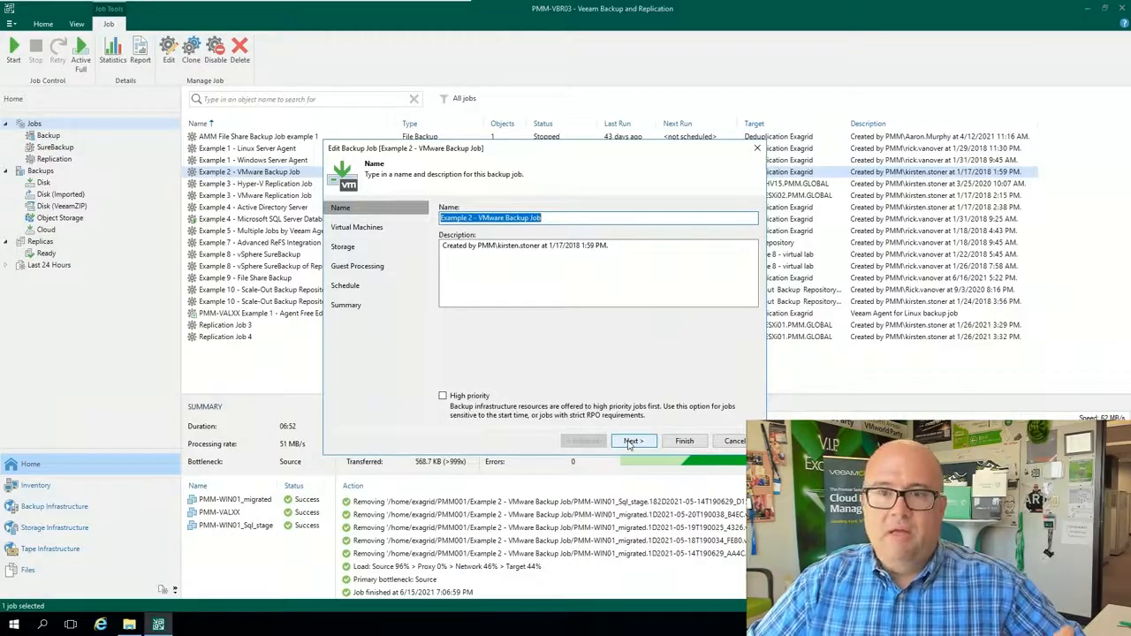
left_click(633, 442)
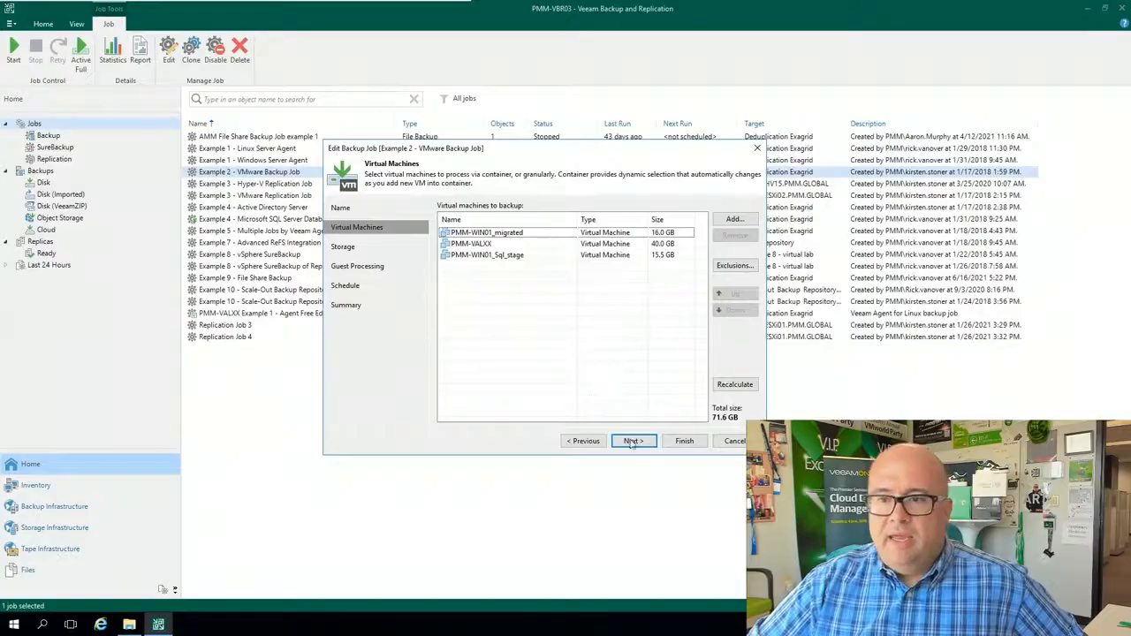
- Review Storage with restore-point retention and Guest Processing, reaching the daily 7:00 PM Schedule page
left_click(633, 442)
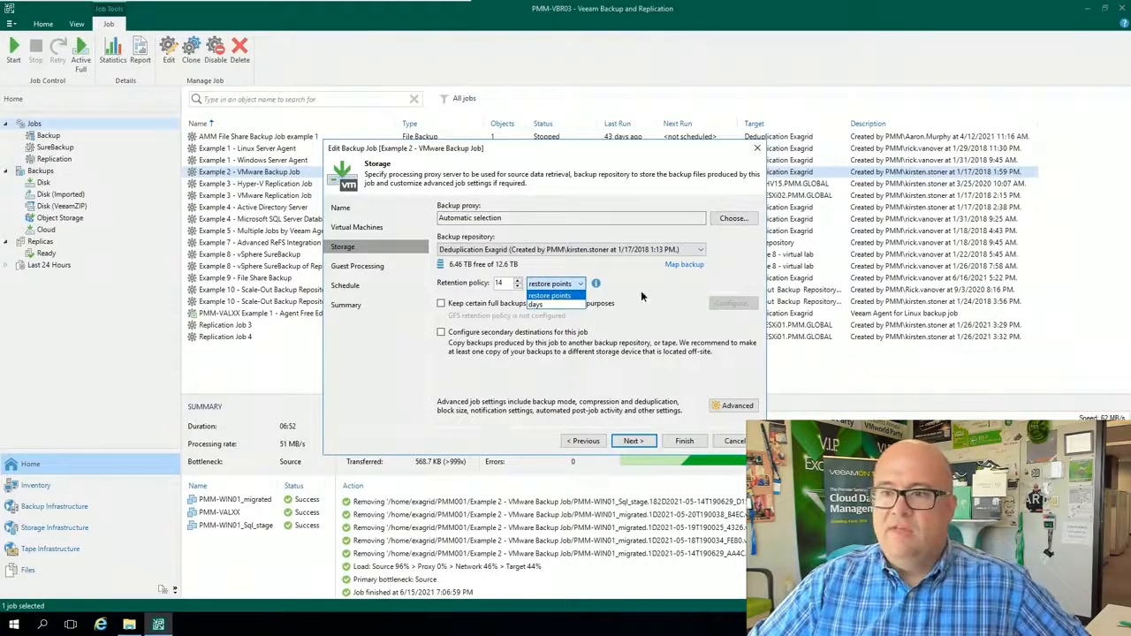
left_click(633, 442)
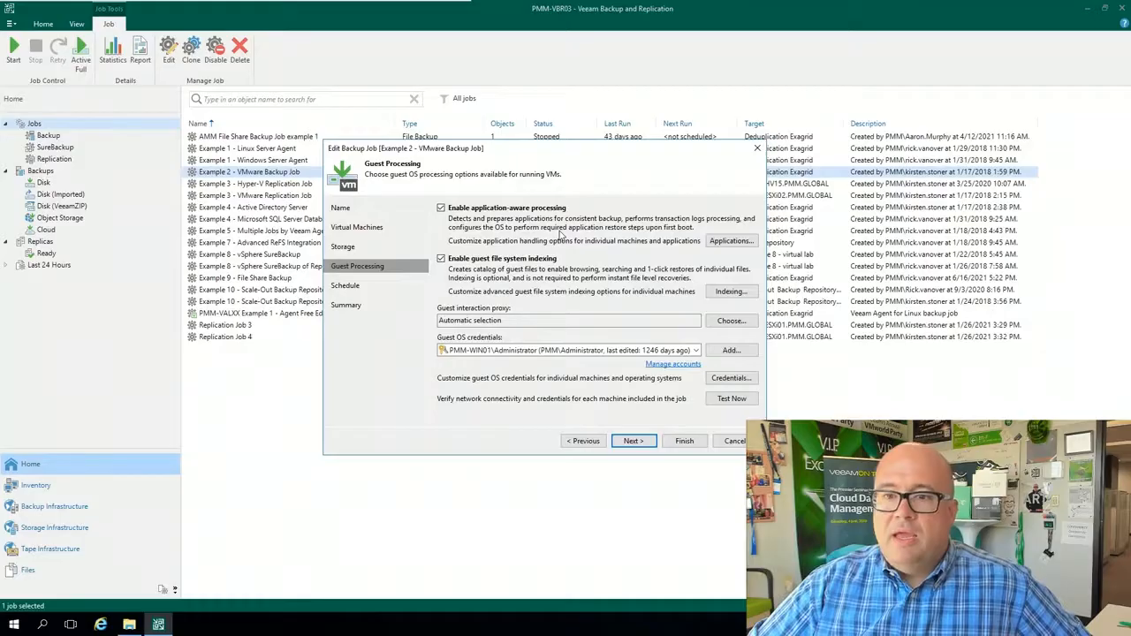
left_click(632, 441)
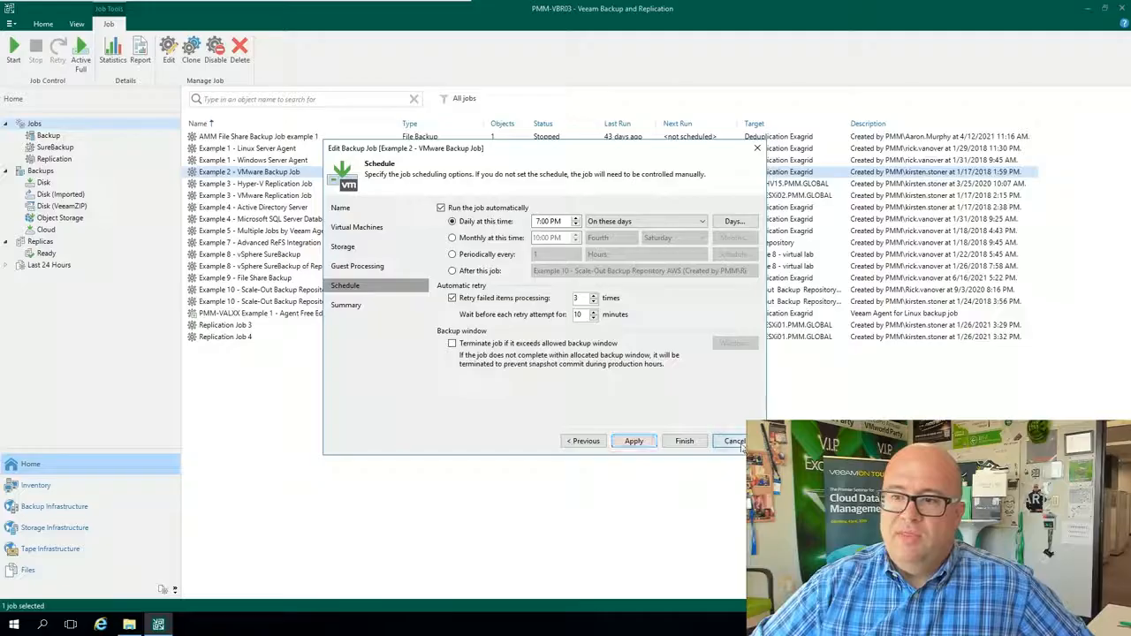
- Cancel the VMware job wizard and select the Example 9 - File Share Backup job
left_click(733, 440)
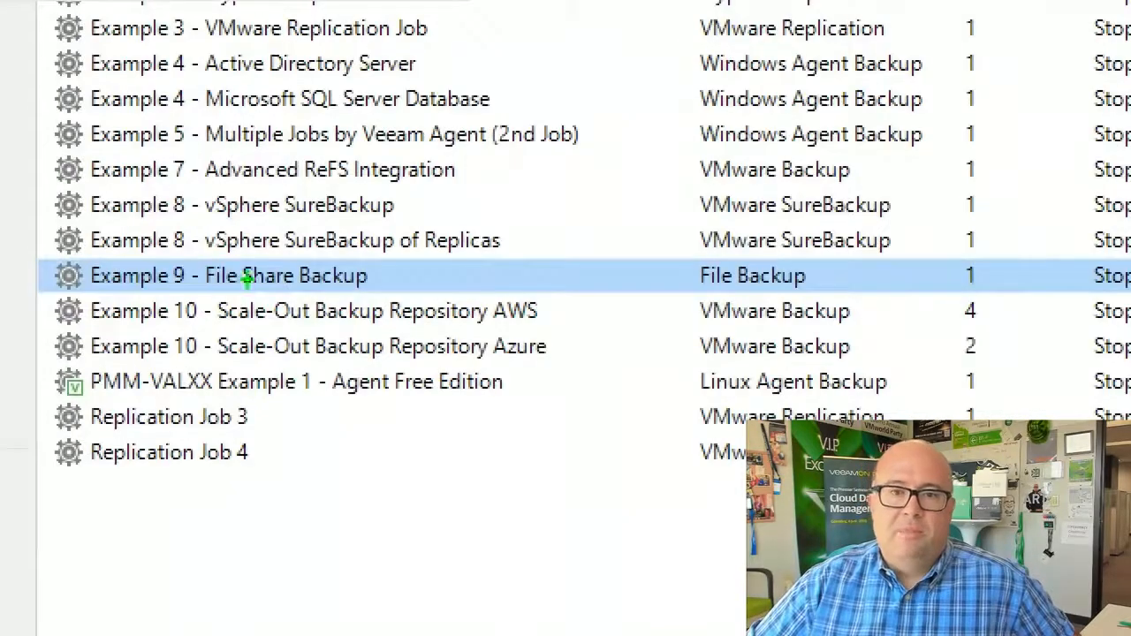
left_click(228, 275)
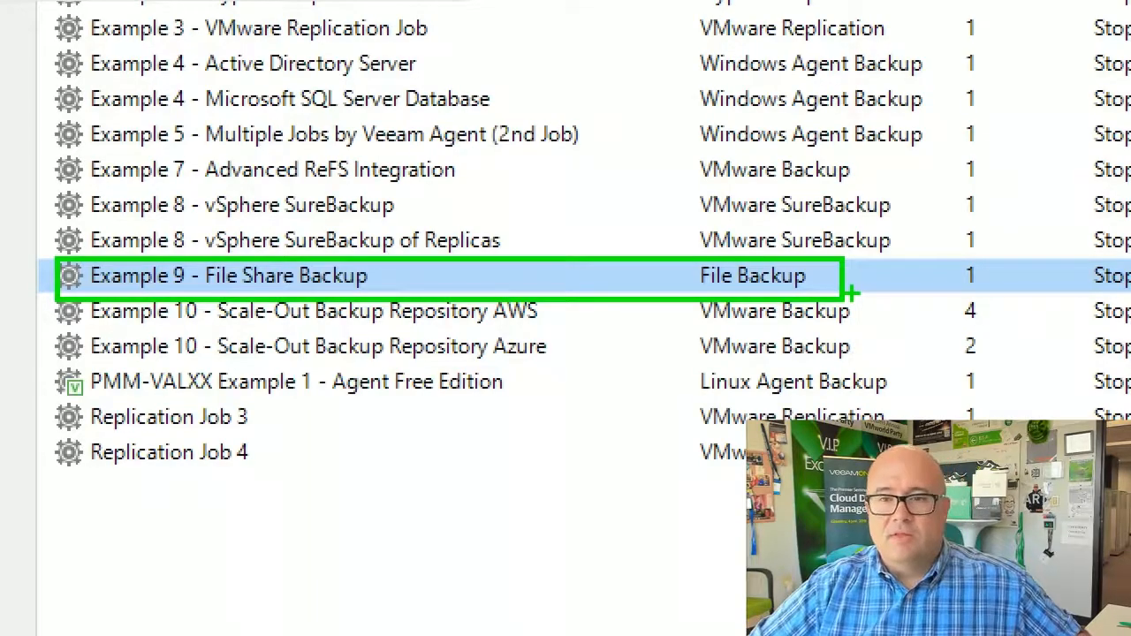
- Edit the Example 9 File Share Backup job and reach Files and Folders listing one share path
right_click(247, 278)
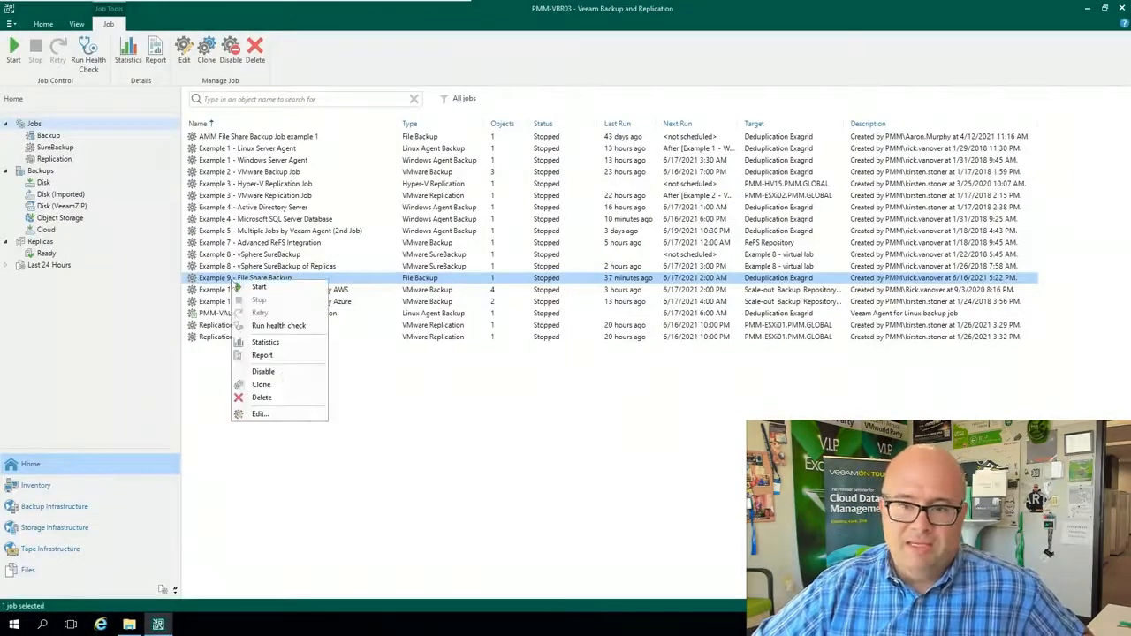
left_click(260, 413)
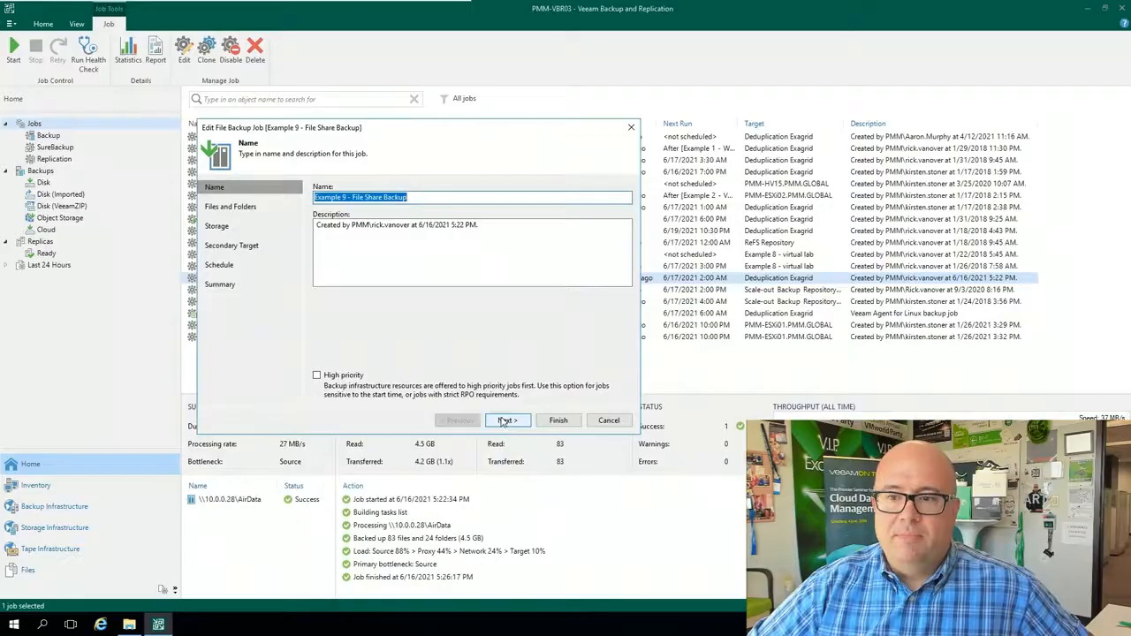
left_click(507, 421)
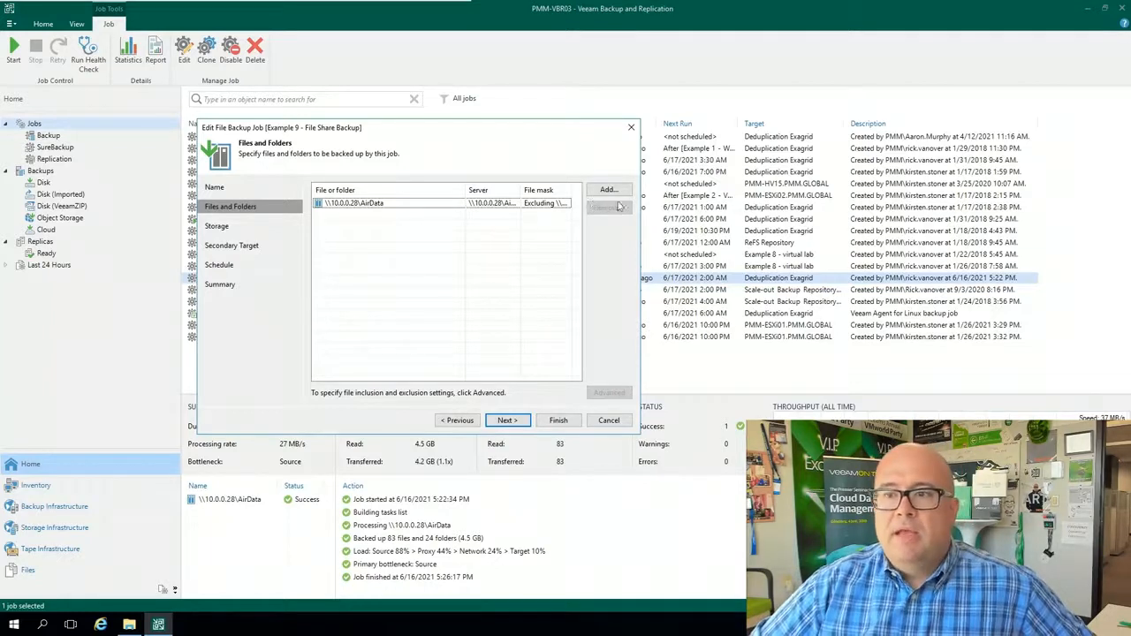
left_click(608, 189)
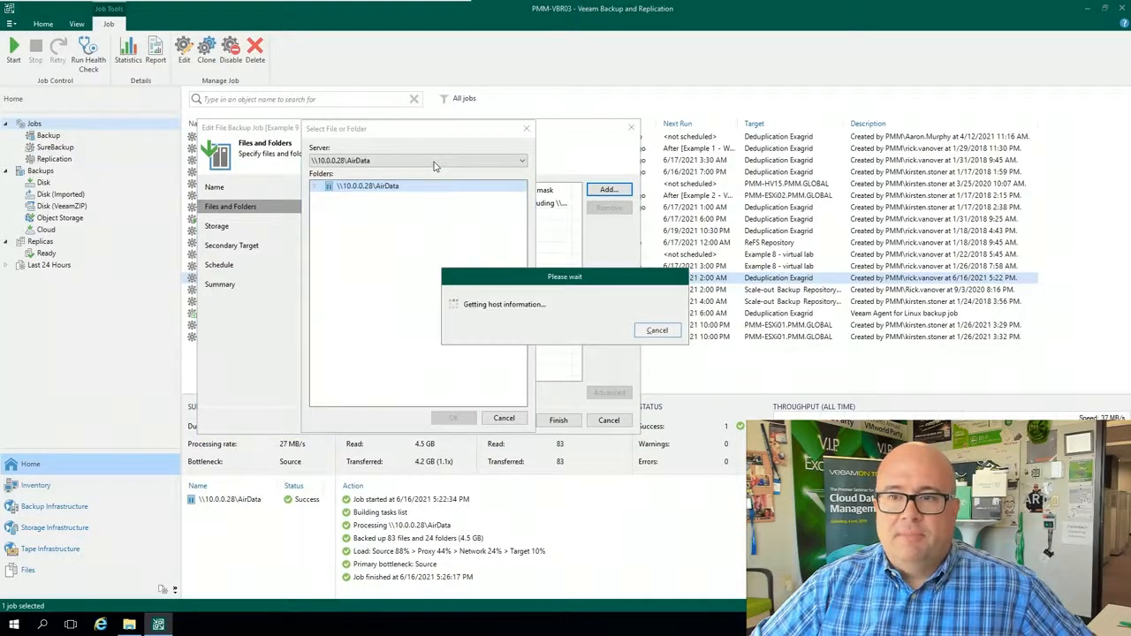
left_click(520, 160)
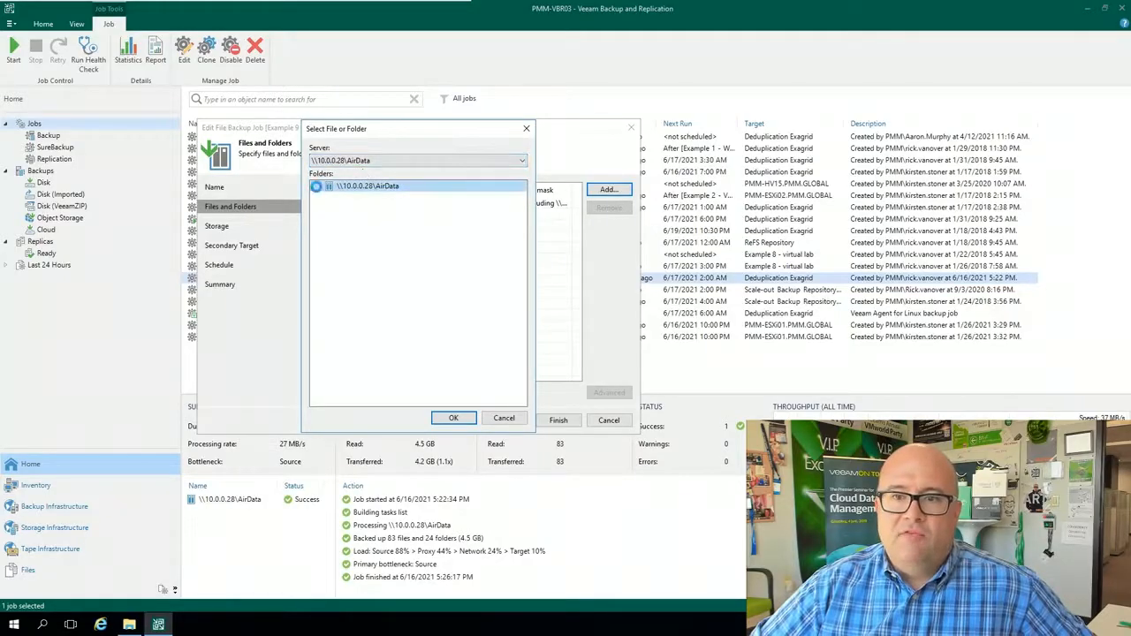
left_click(314, 186)
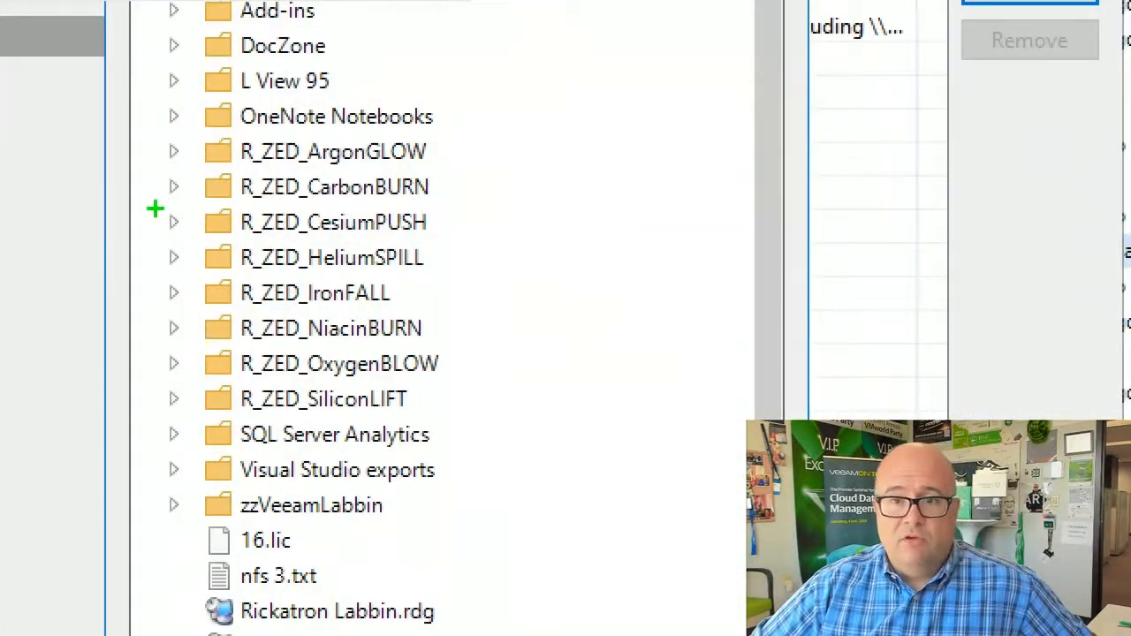
mouse_move(163, 340)
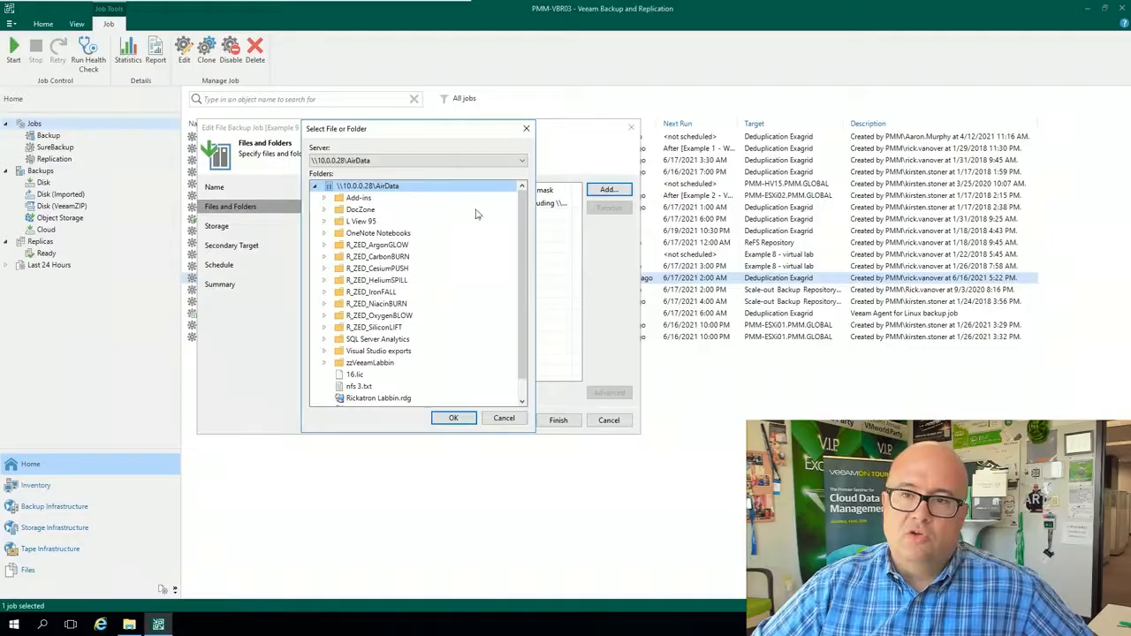
left_click(452, 417)
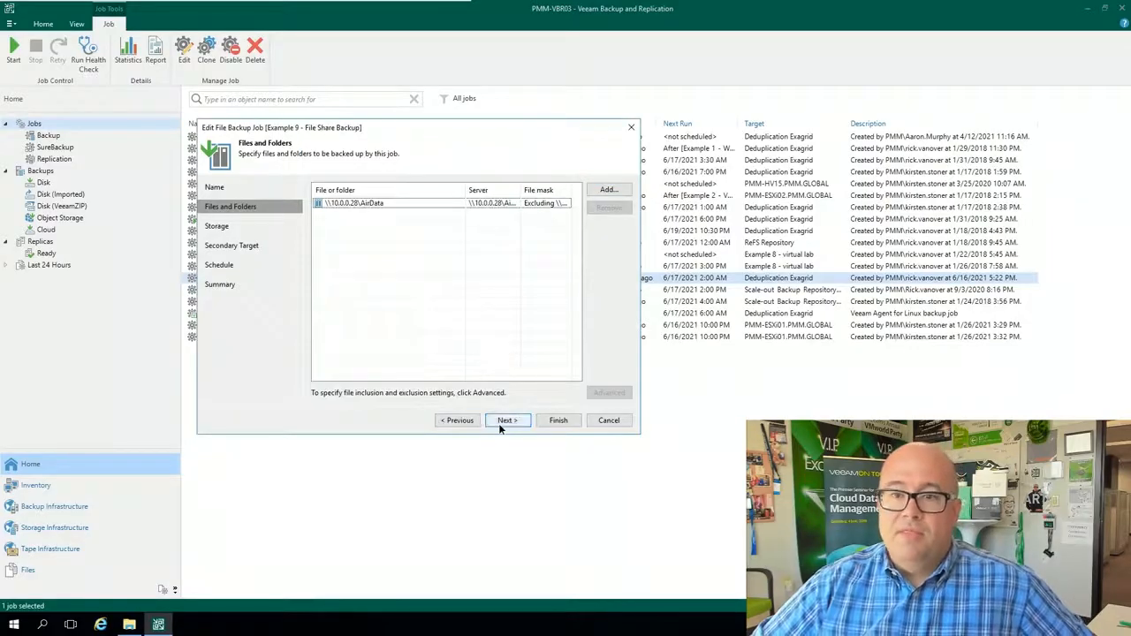
- On Storage, try Keep previous file versions with Azure Blob archive, then switch it back off
left_click(507, 421)
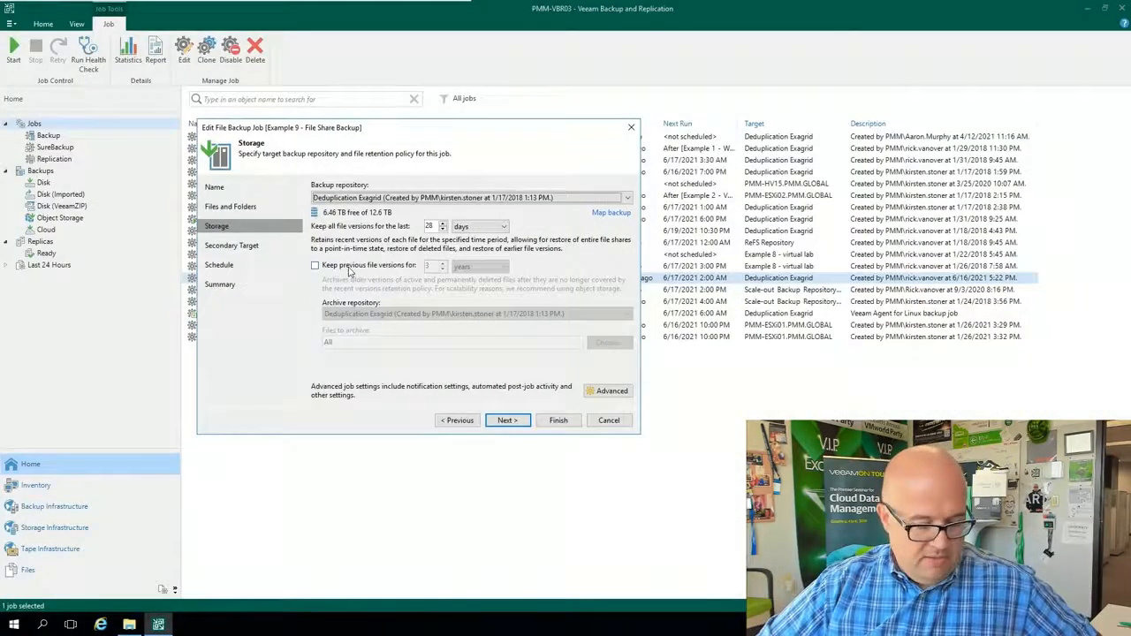
left_click(314, 265)
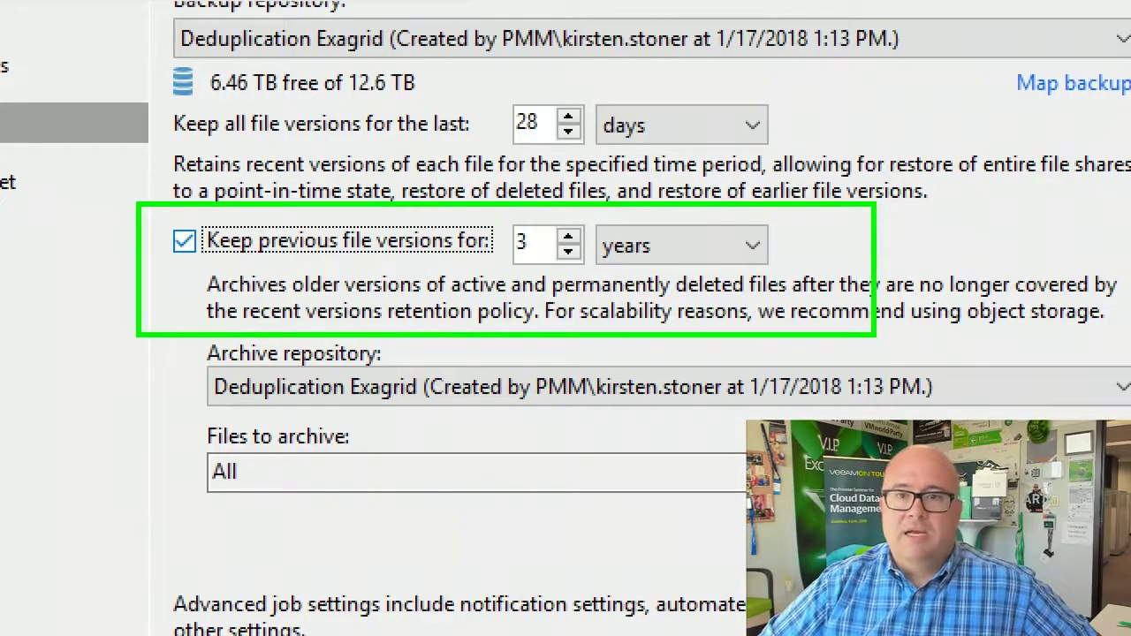
left_click(625, 314)
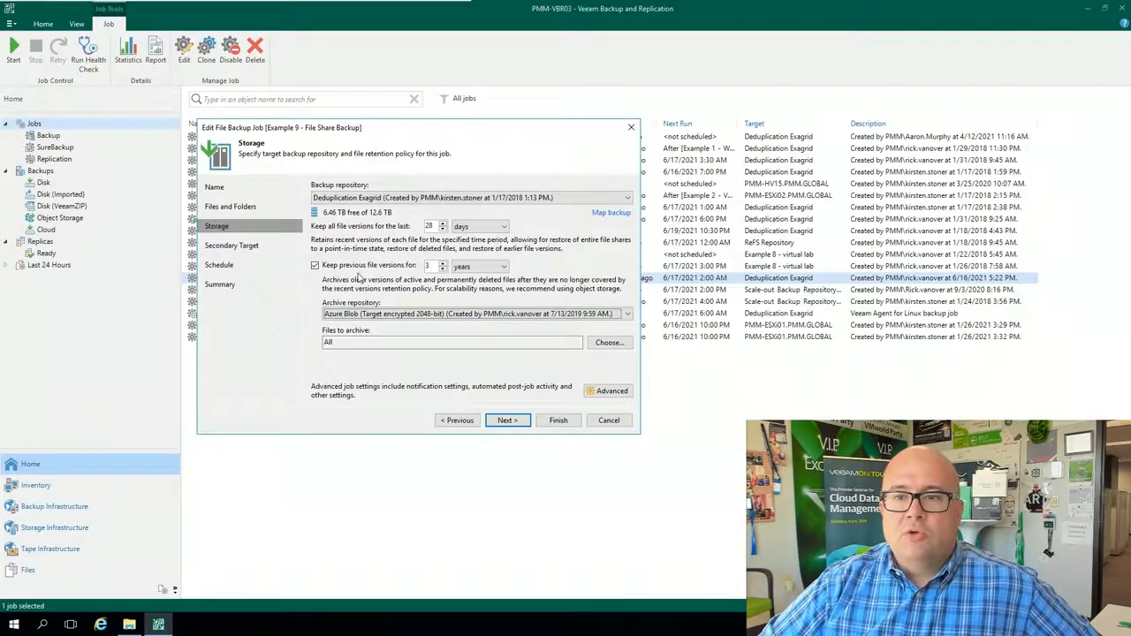
left_click(314, 265)
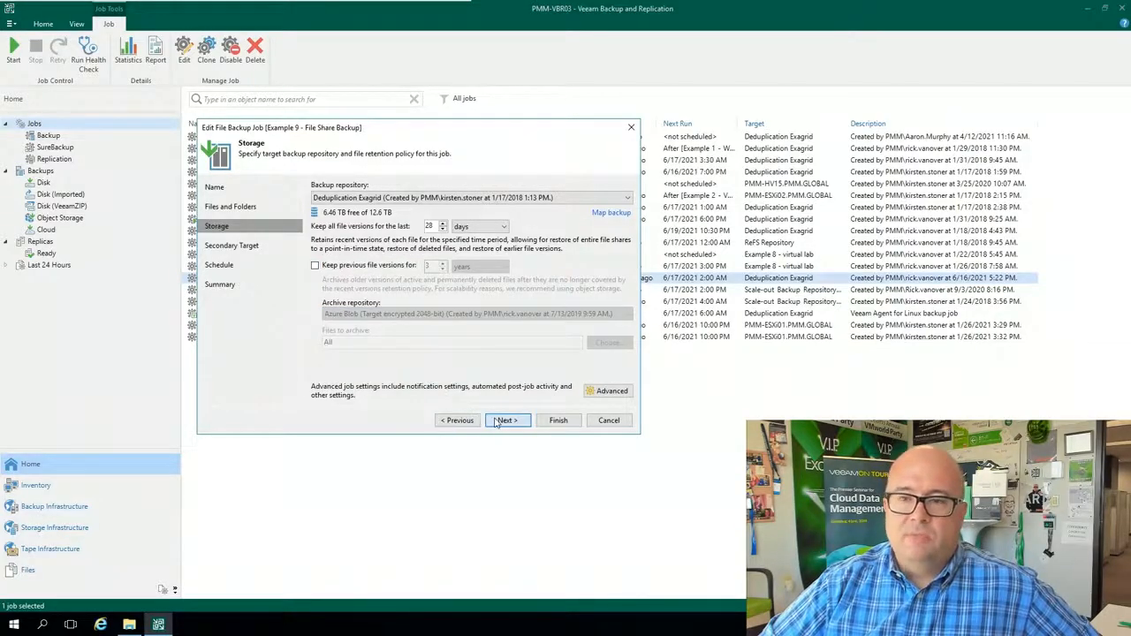
- Step past the file share job's Secondary Target, Schedule and Summary pages and finish the wizard unchanged
left_click(507, 420)
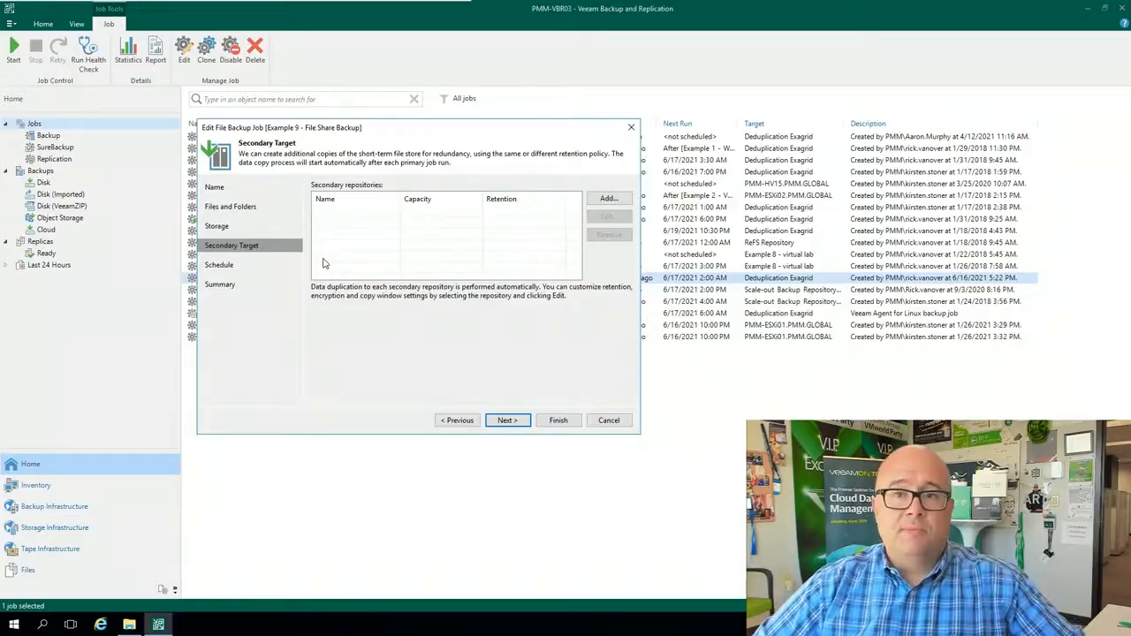
left_click(608, 198)
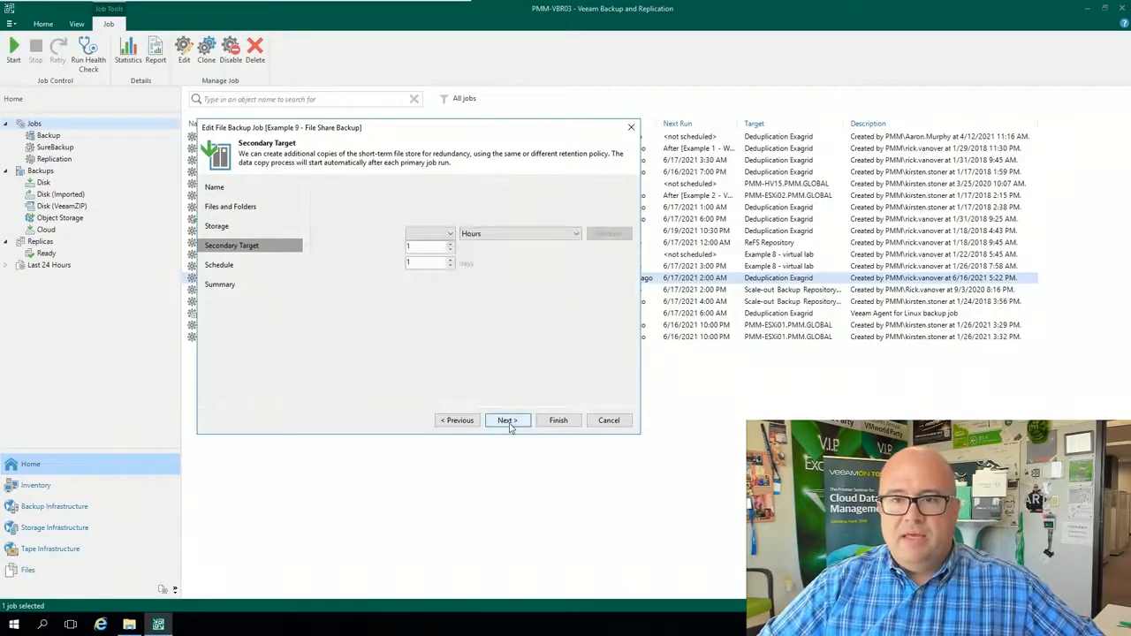
left_click(507, 420)
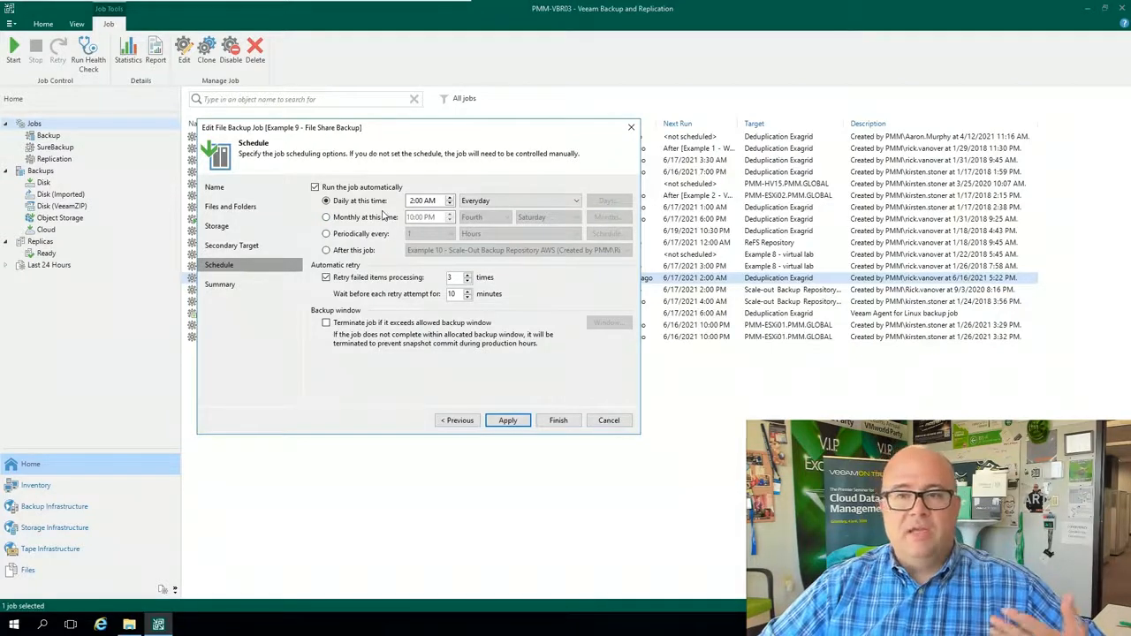
left_click(507, 420)
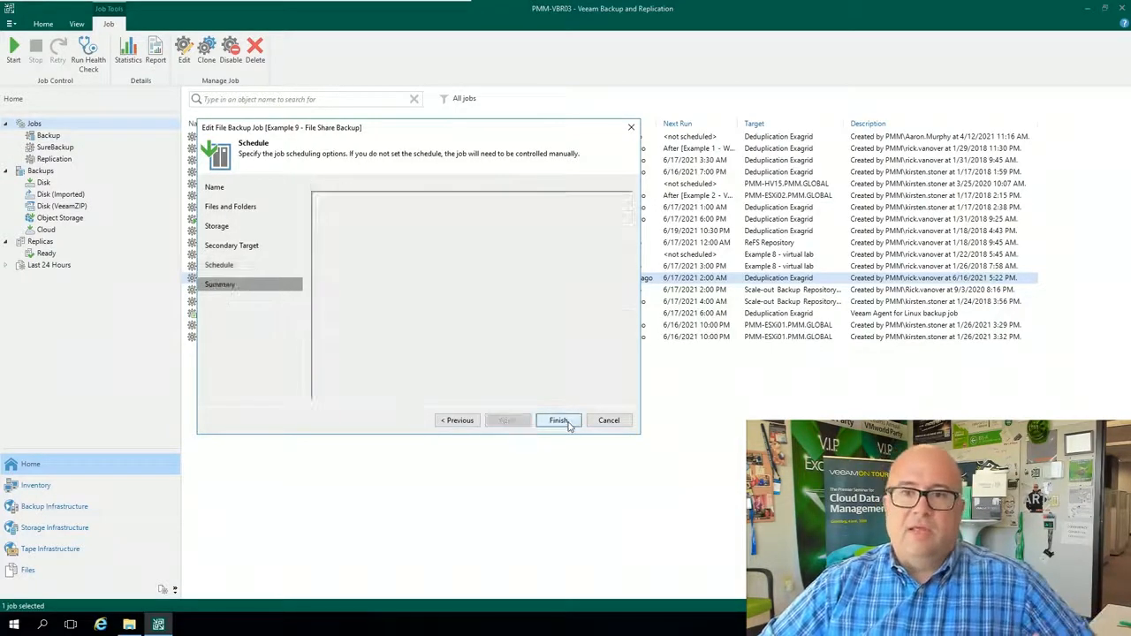
left_click(558, 420)
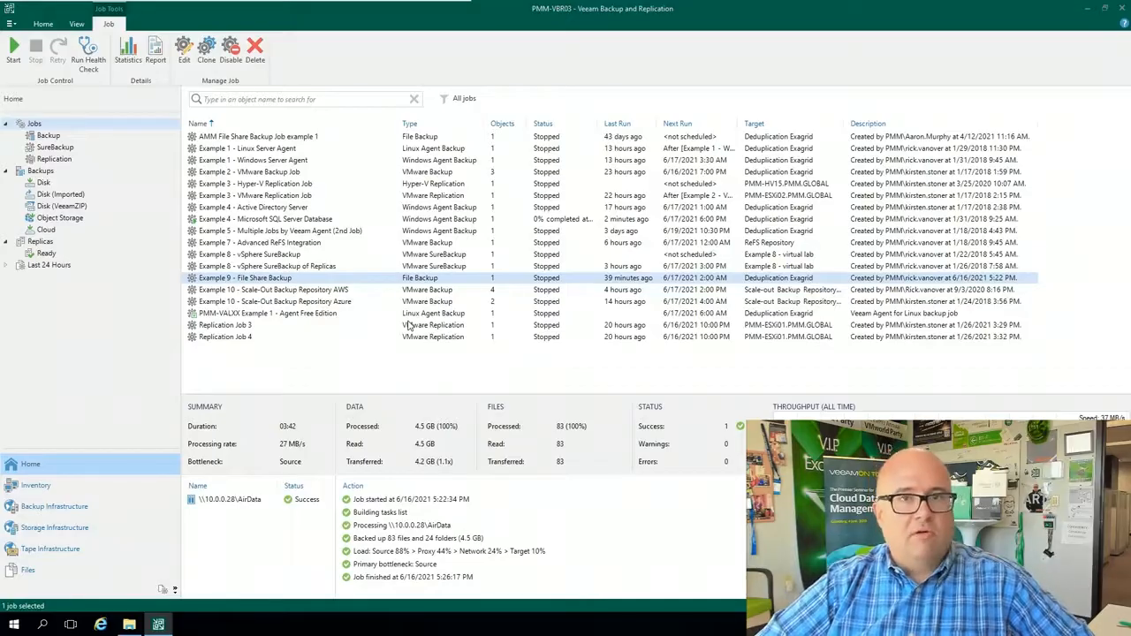
mouse_move(375, 291)
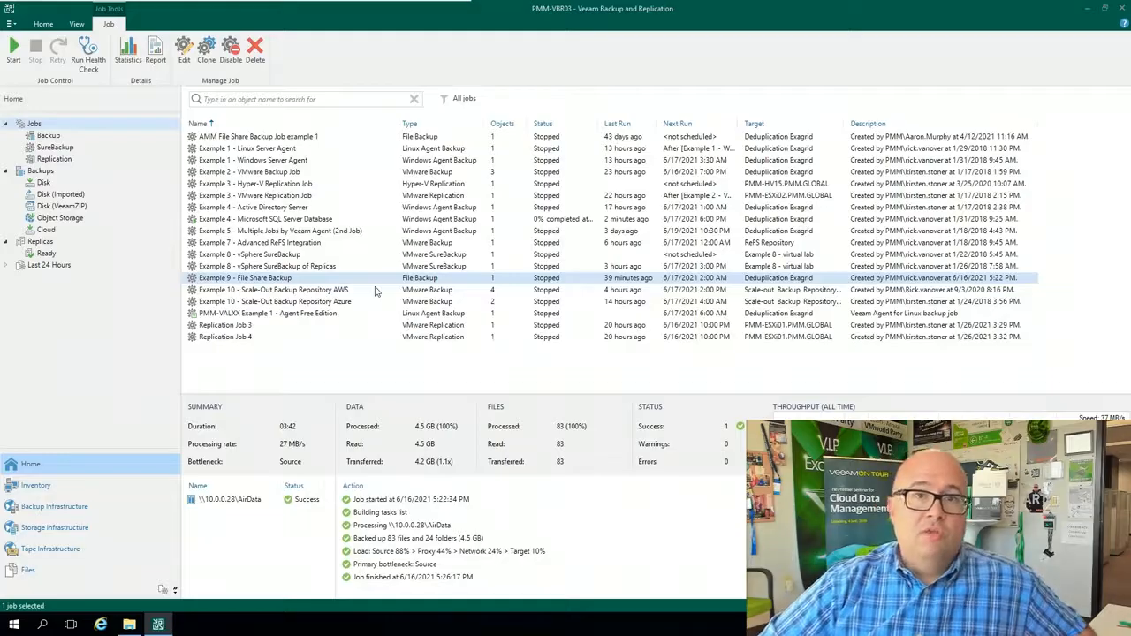